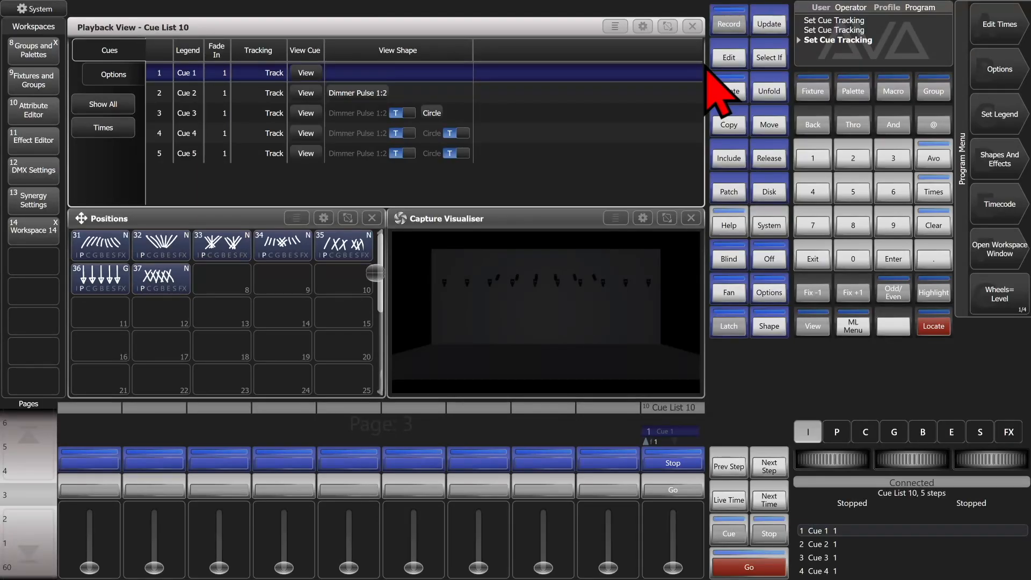
{"action": "mouse_move", "coordinate": [677, 92]}
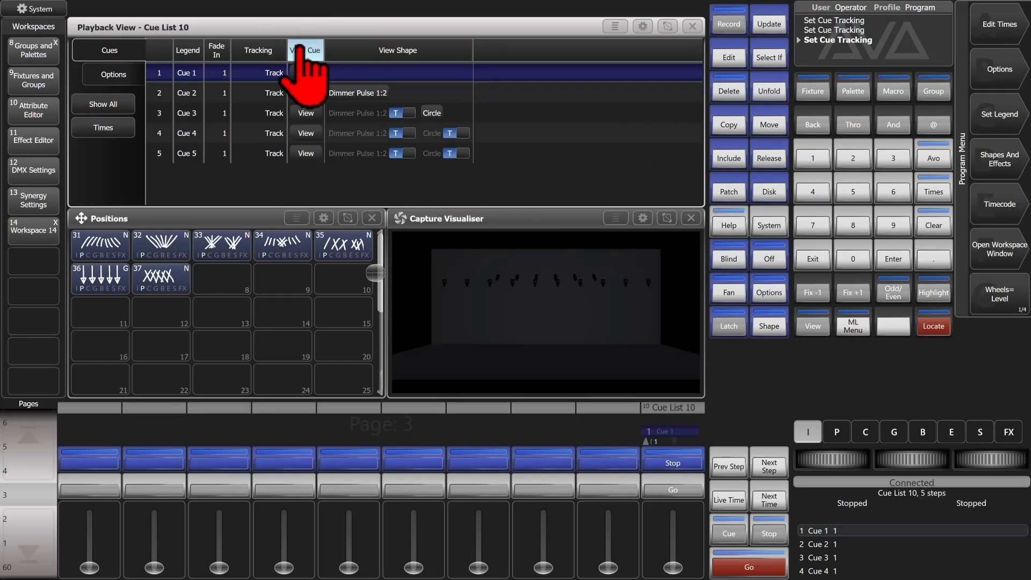
- Raise Cue List 10's playback fader so it sits paused at 0% before Cue 1
{"action": "left_click", "coordinate": [305, 72]}
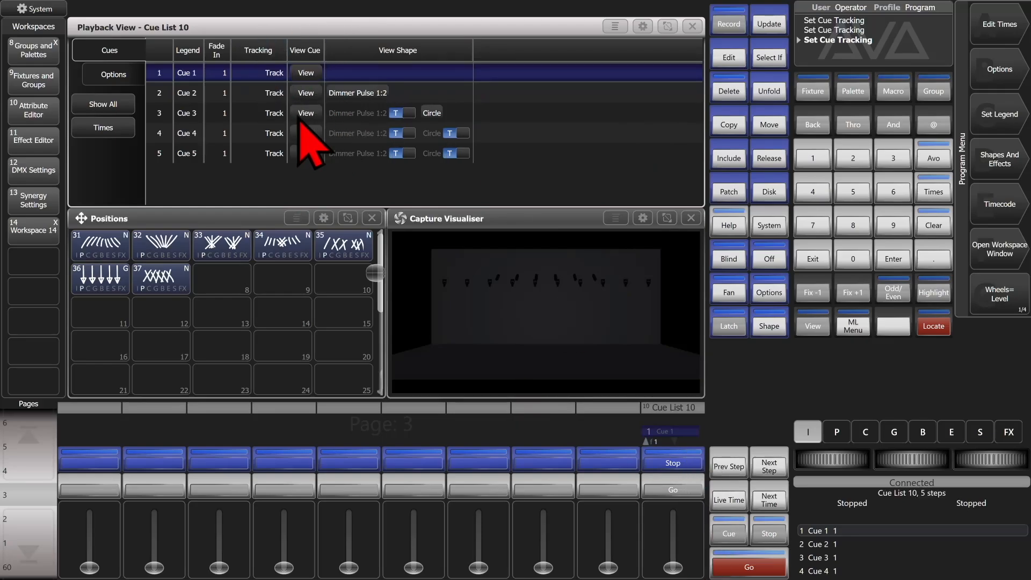
{"action": "left_click", "coordinate": [671, 489]}
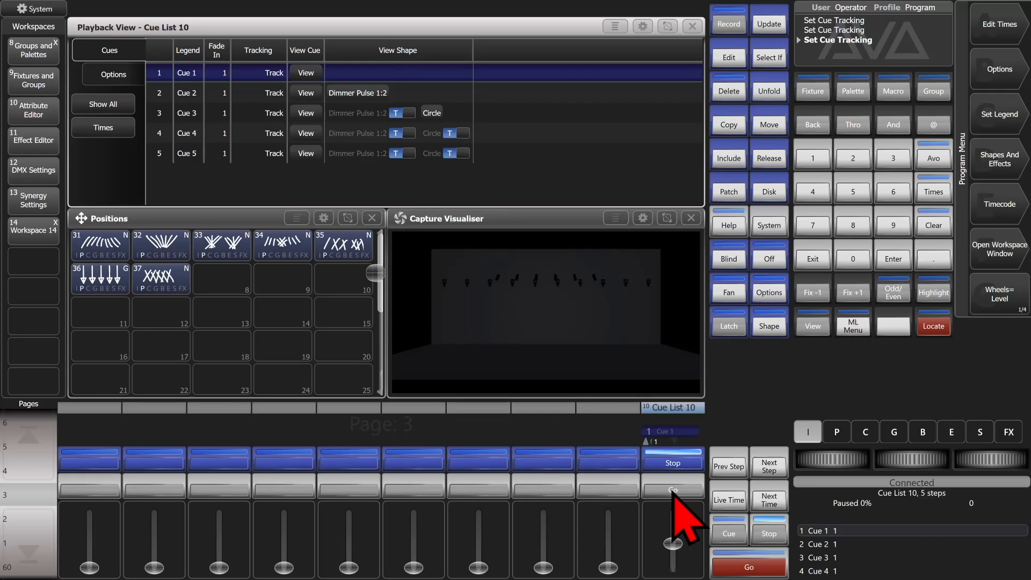
- Go through Cue List 10's cues up to Cue 5, watching beams and haze build in the visualiser
{"action": "left_click", "coordinate": [748, 567]}
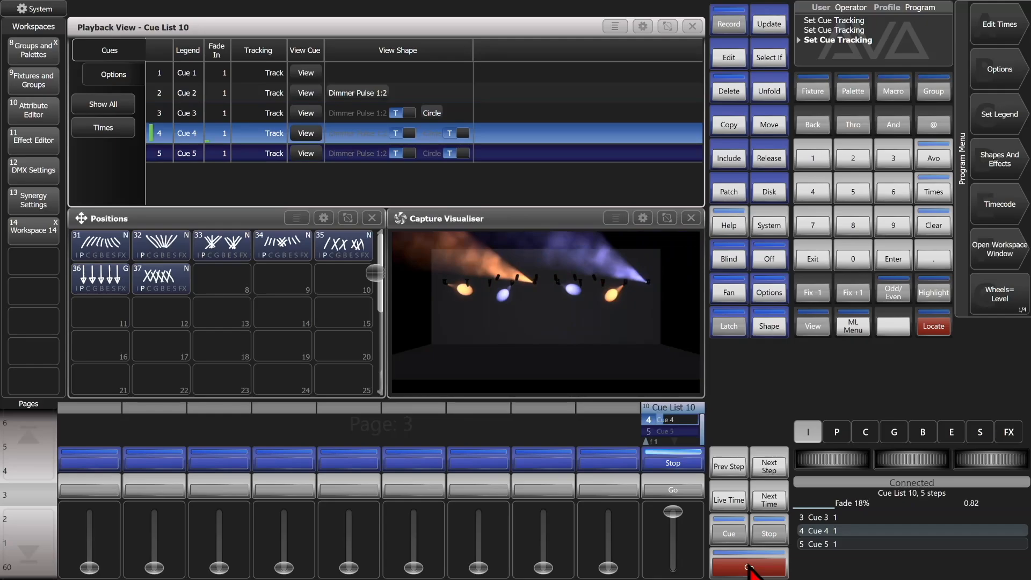
{"action": "left_click", "coordinate": [749, 564]}
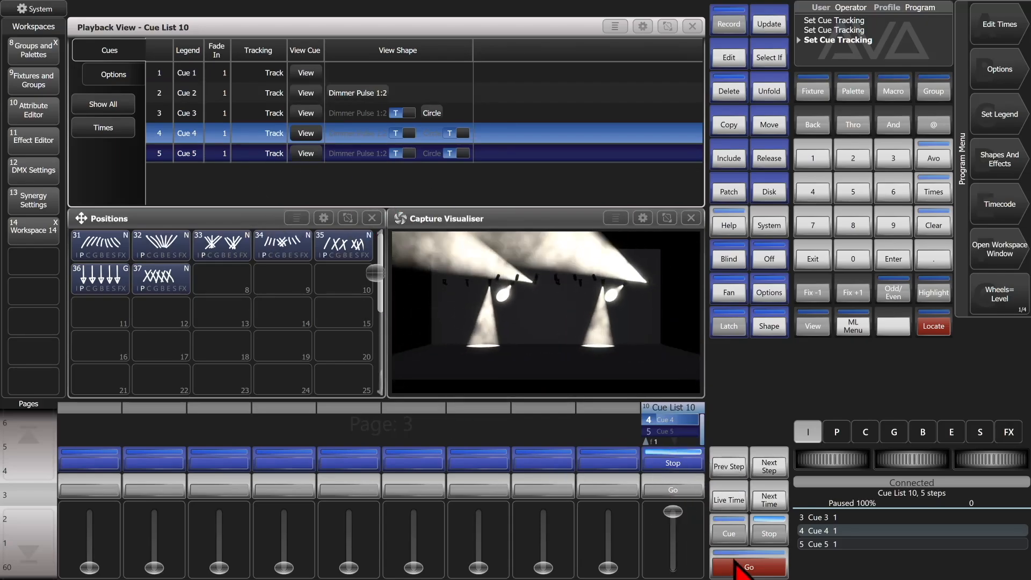
{"action": "left_click", "coordinate": [748, 566]}
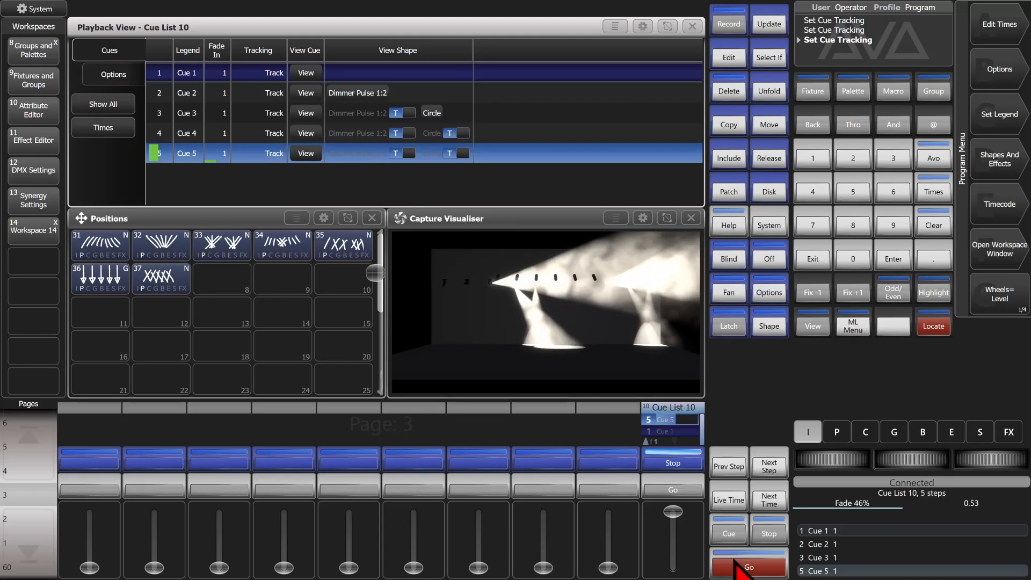
{"action": "left_click", "coordinate": [748, 568]}
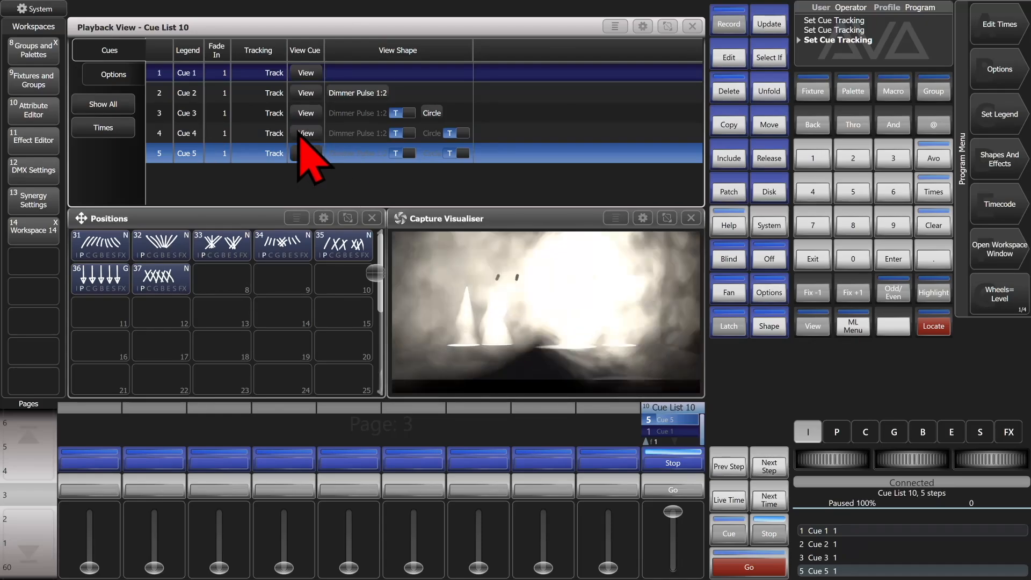
{"action": "left_click", "coordinate": [304, 133]}
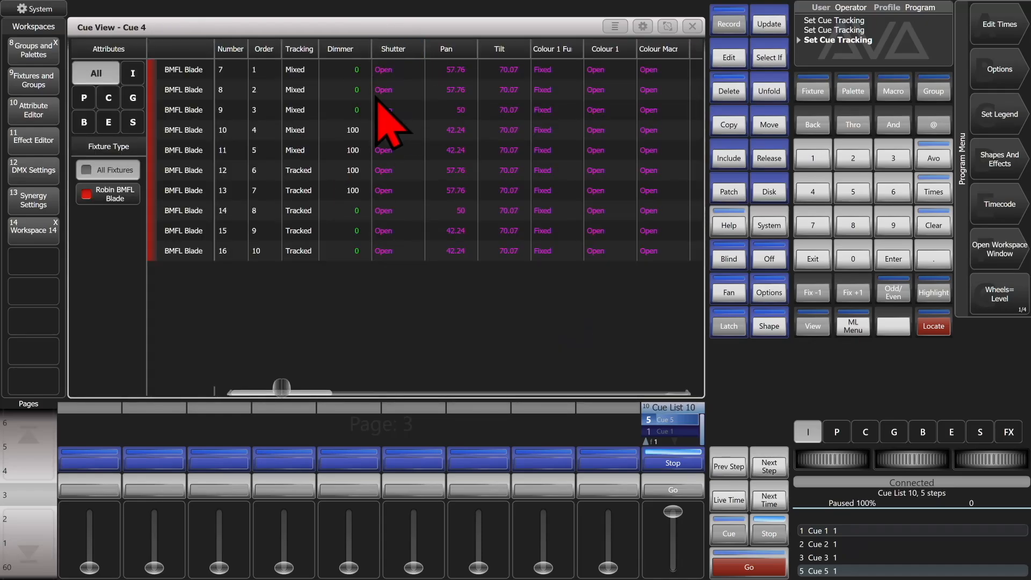
{"action": "mouse_move", "coordinate": [385, 300]}
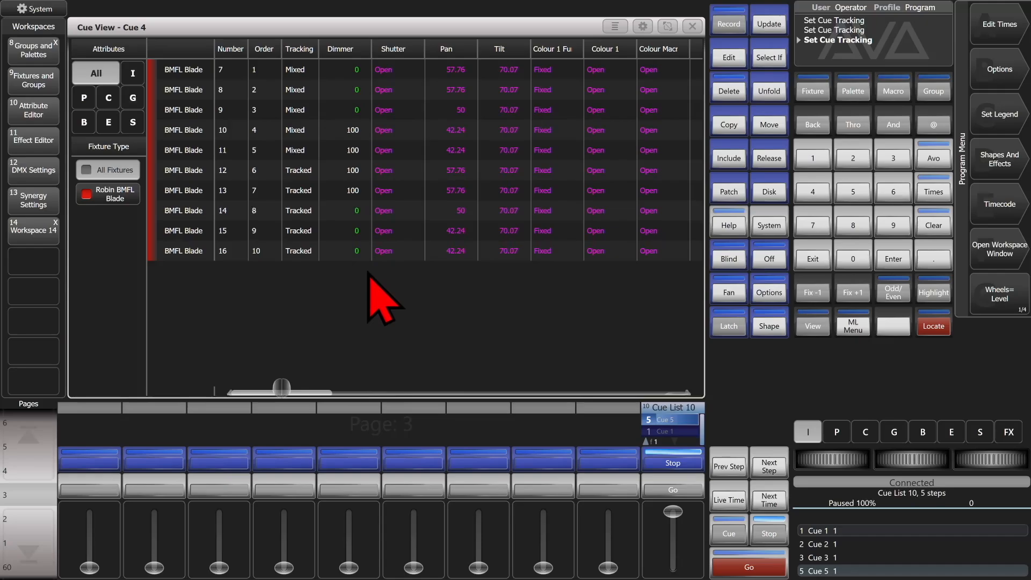
{"action": "mouse_move", "coordinate": [391, 283]}
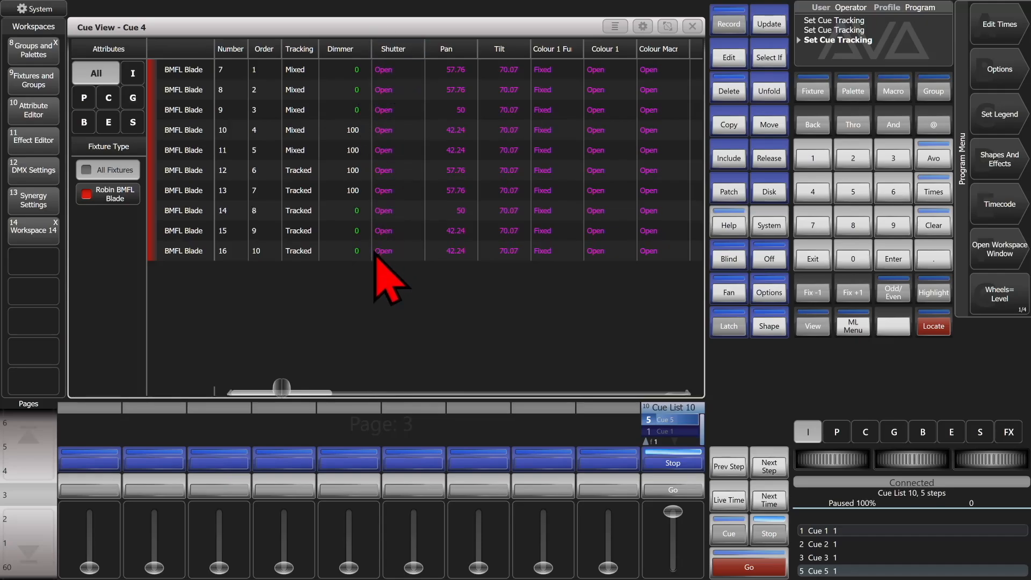
{"action": "mouse_move", "coordinate": [345, 170]}
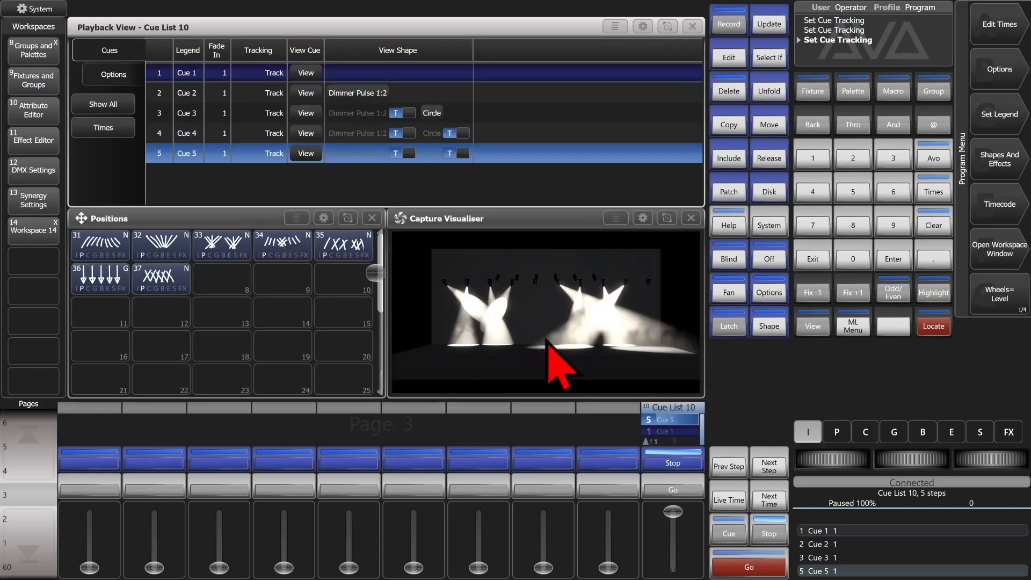
- Stop the playback and set Cue 4's tracking to Solo Excluding Shapes
{"action": "left_click", "coordinate": [672, 462]}
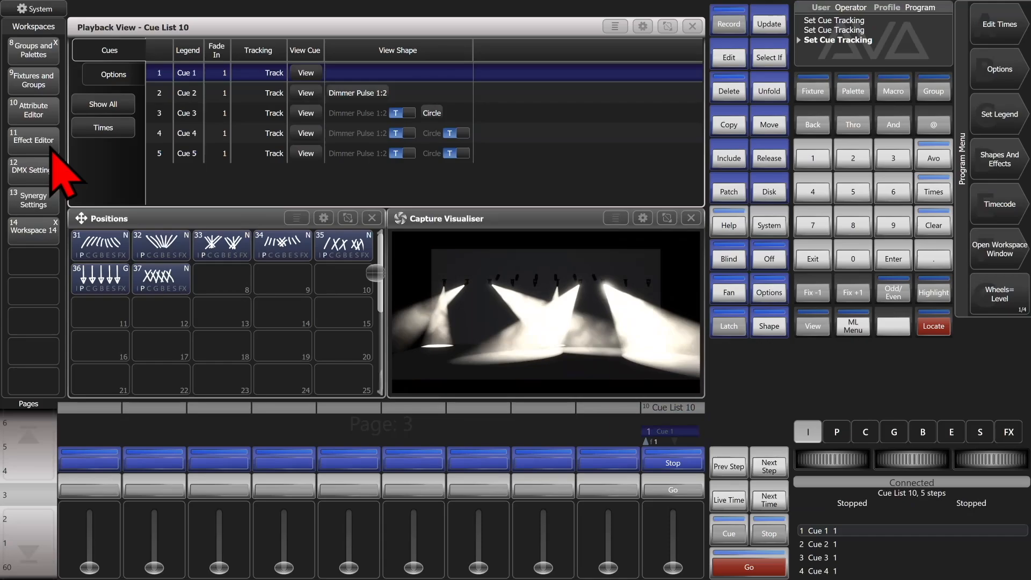
{"action": "left_click", "coordinate": [257, 133]}
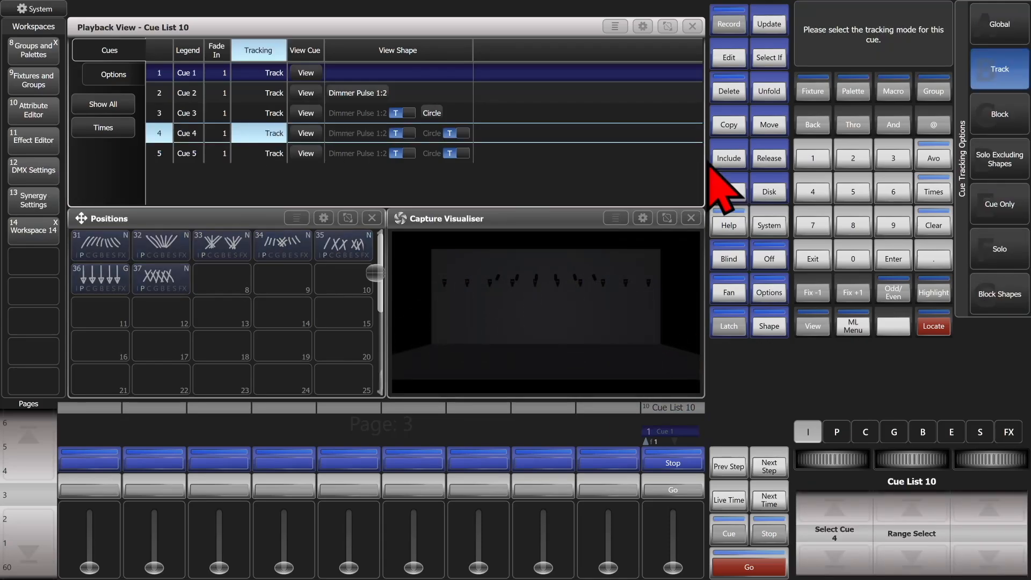
{"action": "left_click", "coordinate": [271, 133]}
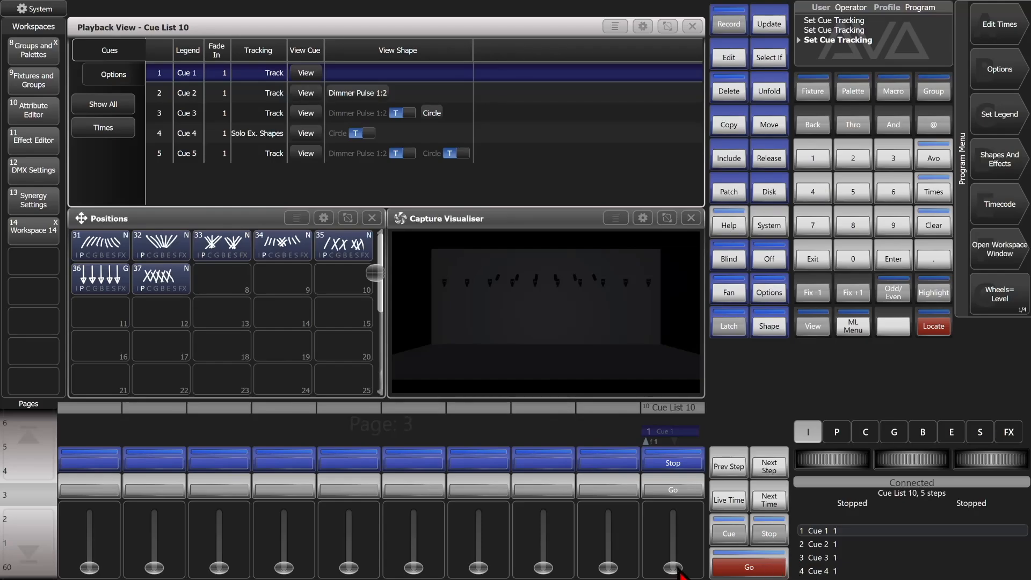
- Replay Cues 1 to 5, with Cue 4 dropping the dimmer pulse while the circle shape keeps running
{"action": "left_click", "coordinate": [748, 566]}
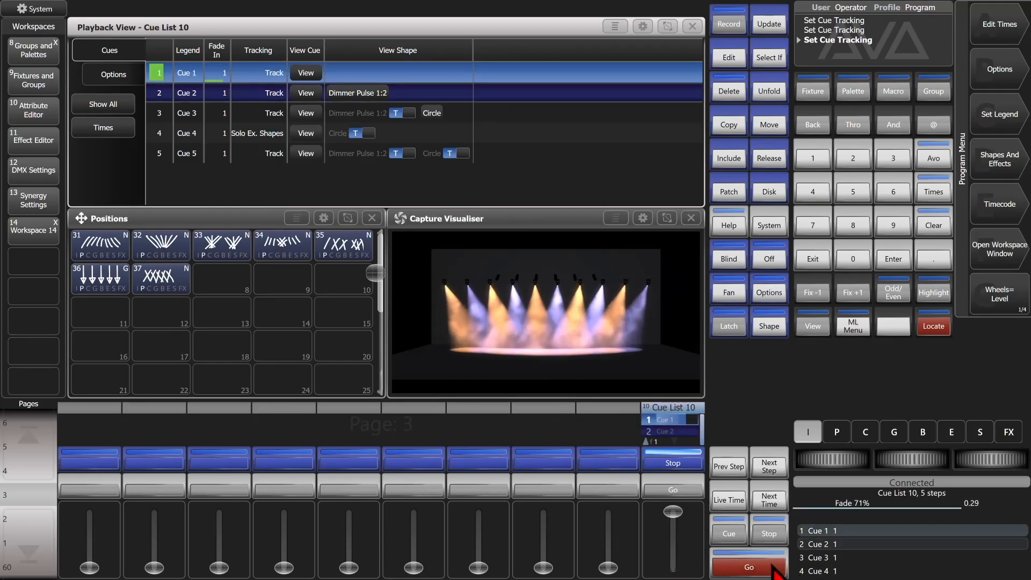
{"action": "left_click", "coordinate": [748, 566]}
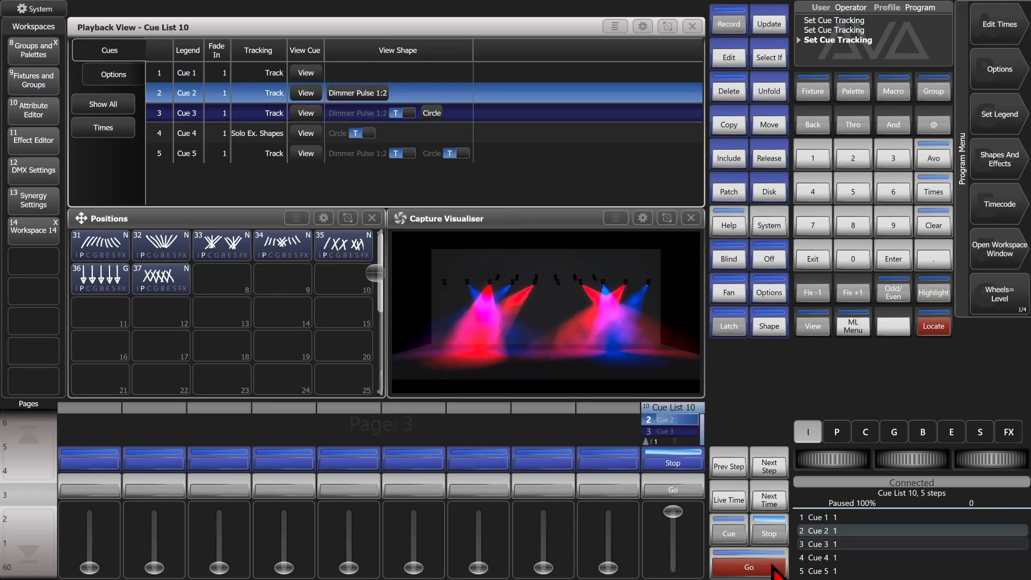
{"action": "left_click", "coordinate": [749, 567]}
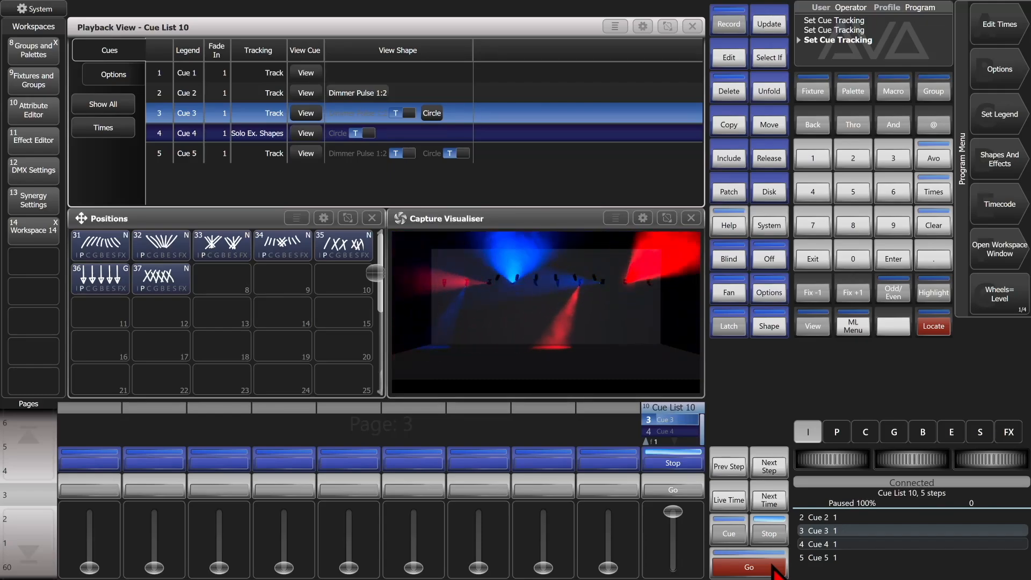
{"action": "left_click", "coordinate": [748, 566]}
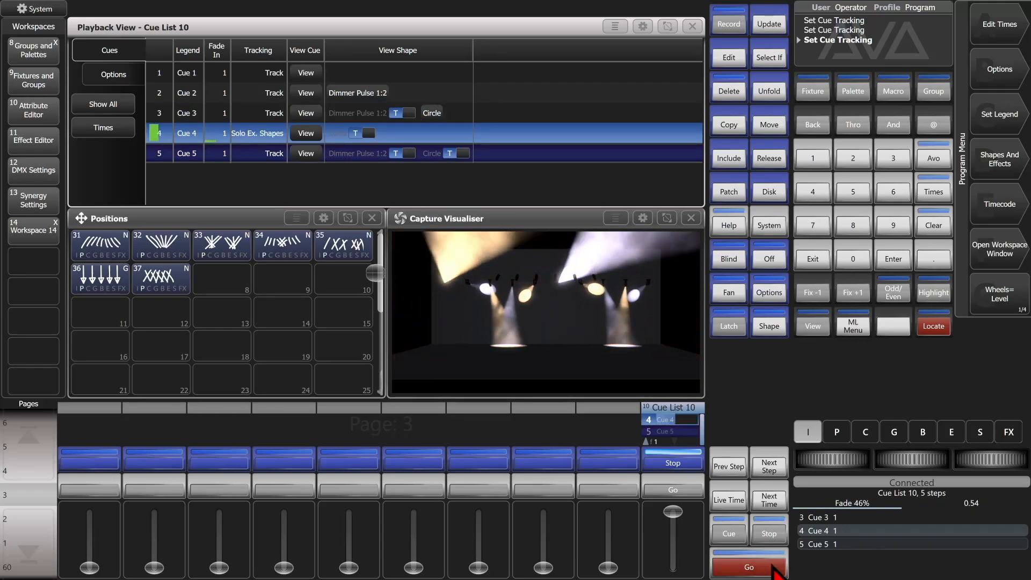
{"action": "left_click", "coordinate": [748, 566]}
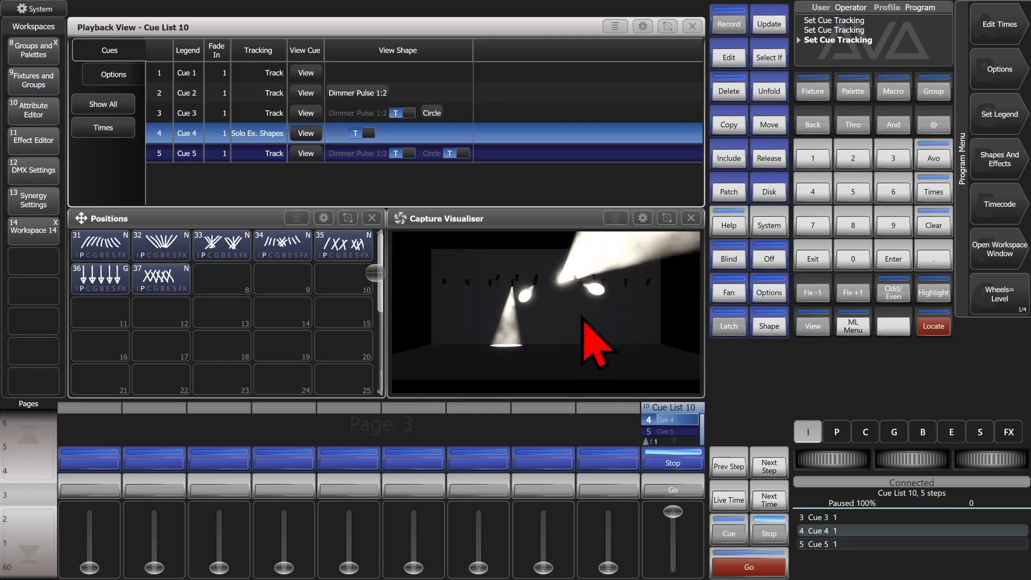
{"action": "mouse_move", "coordinate": [360, 122]}
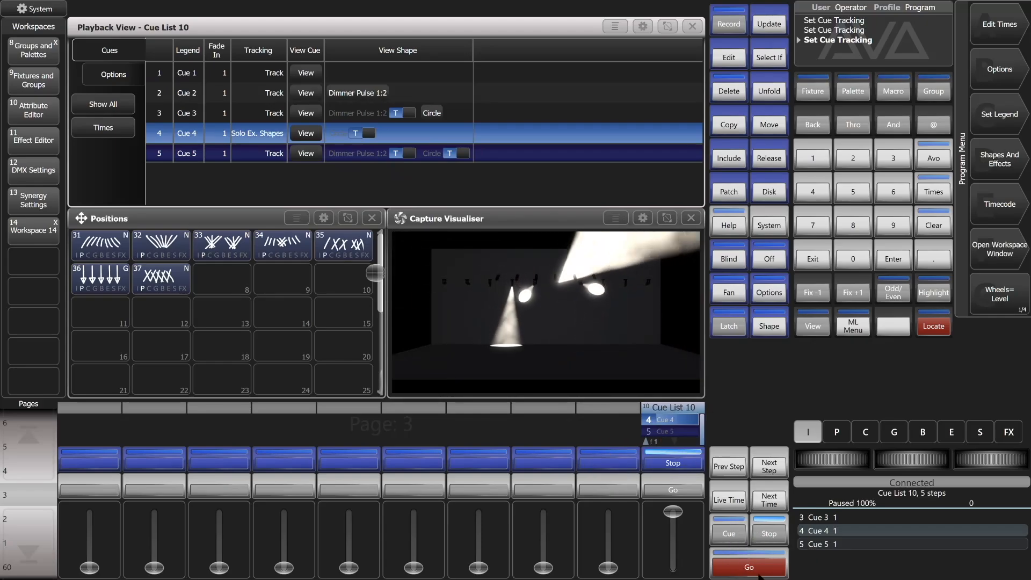
{"action": "left_click", "coordinate": [747, 566]}
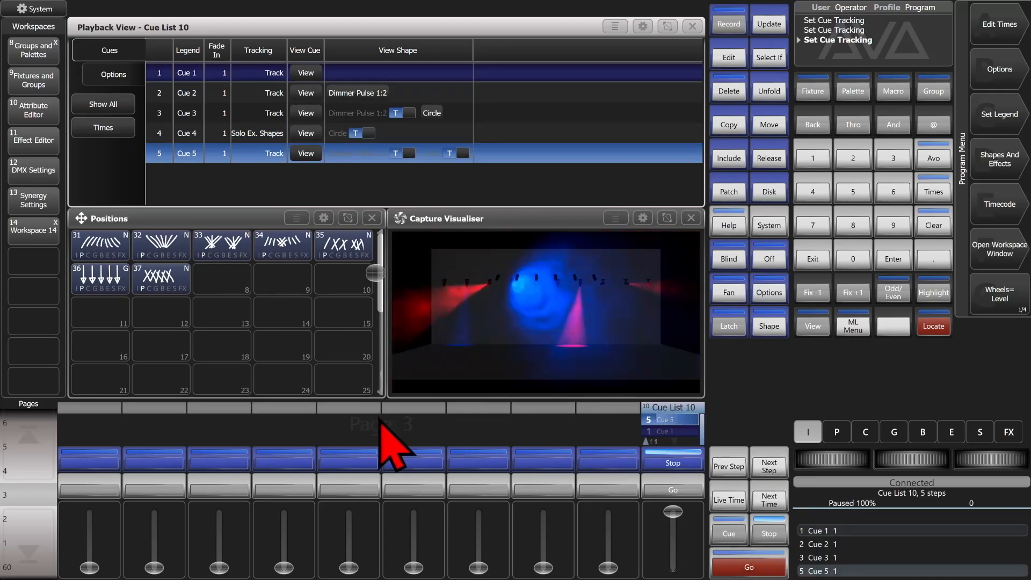
{"action": "mouse_move", "coordinate": [605, 381]}
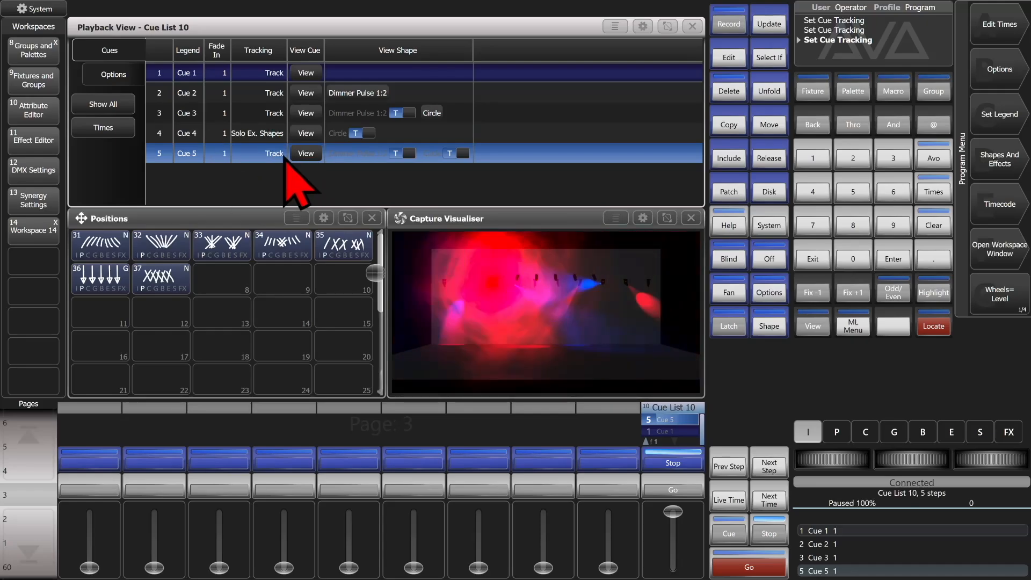
{"action": "mouse_move", "coordinate": [471, 414]}
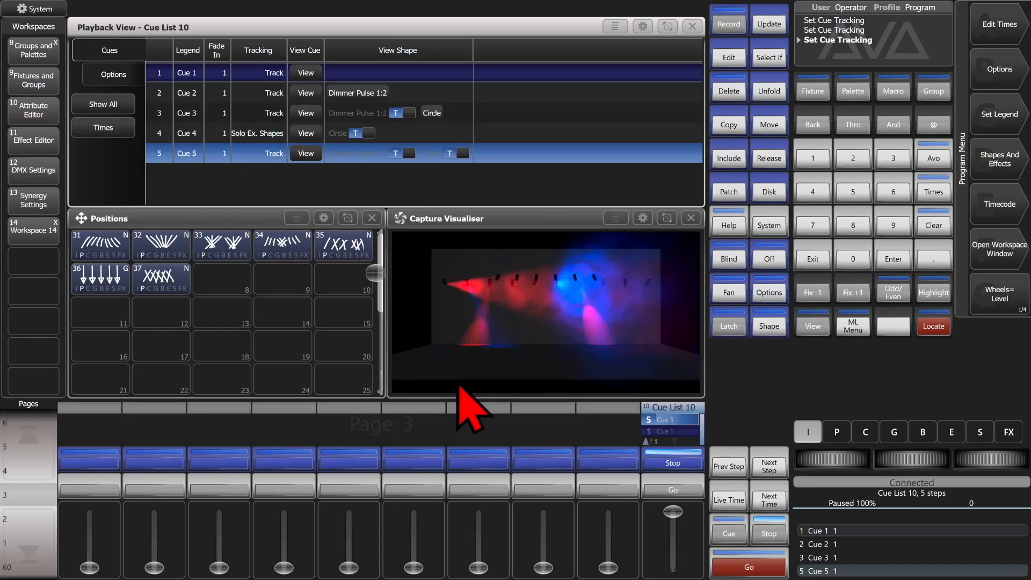